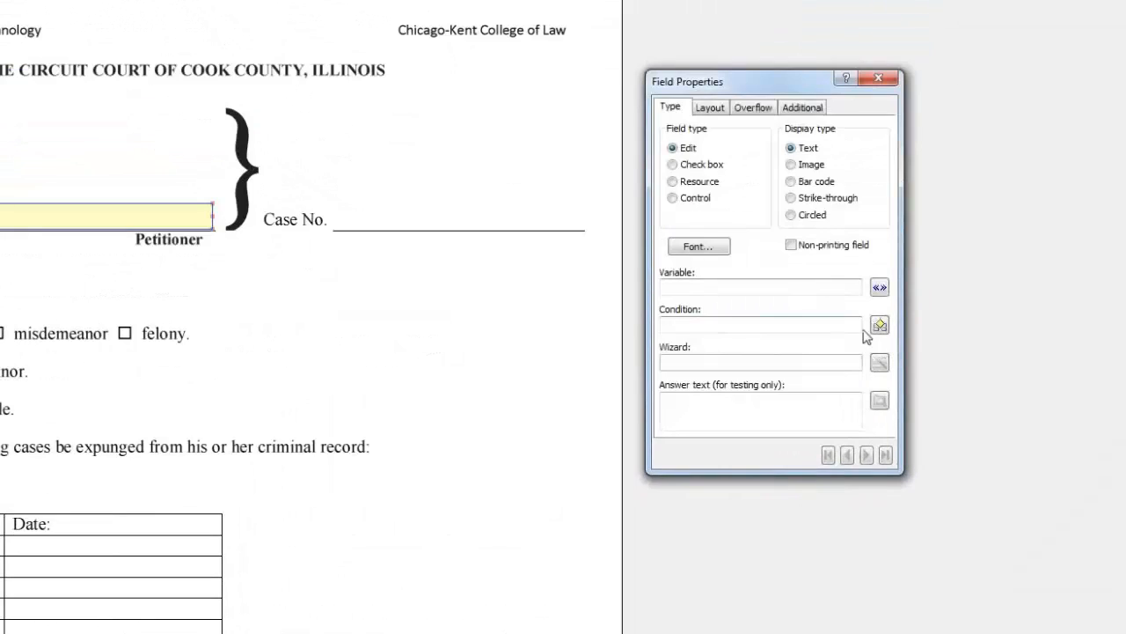
Discard the unfinished field condition and select the checkbox field beside 'an adult'
{"action": "left_click", "coordinate": [880, 325]}
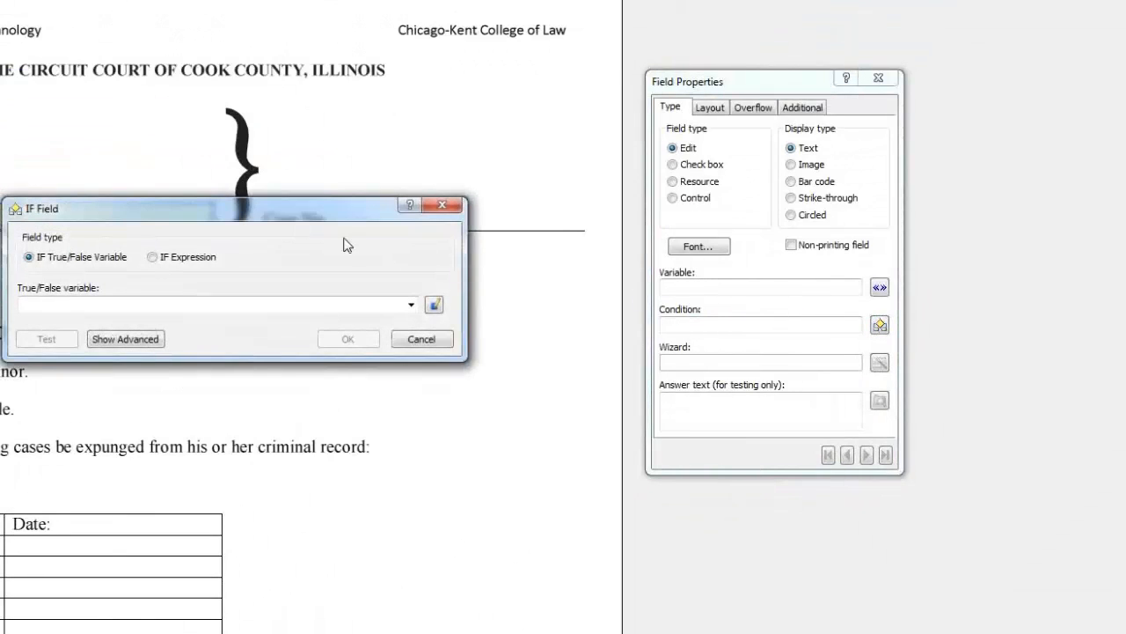
{"action": "left_click", "coordinate": [154, 256]}
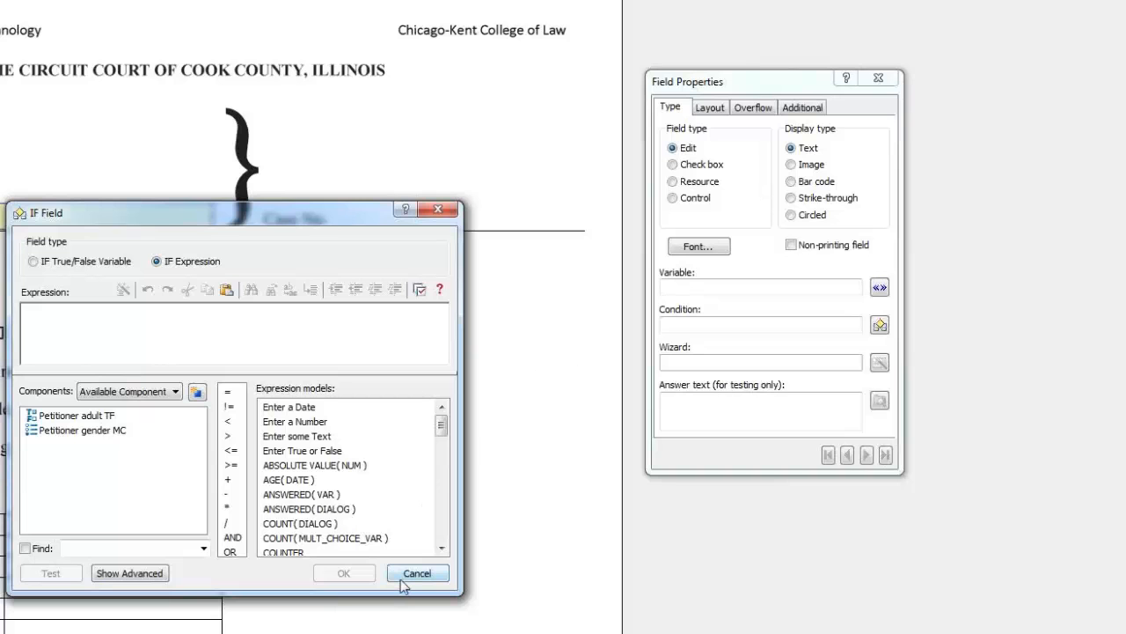
{"action": "left_click", "coordinate": [416, 573]}
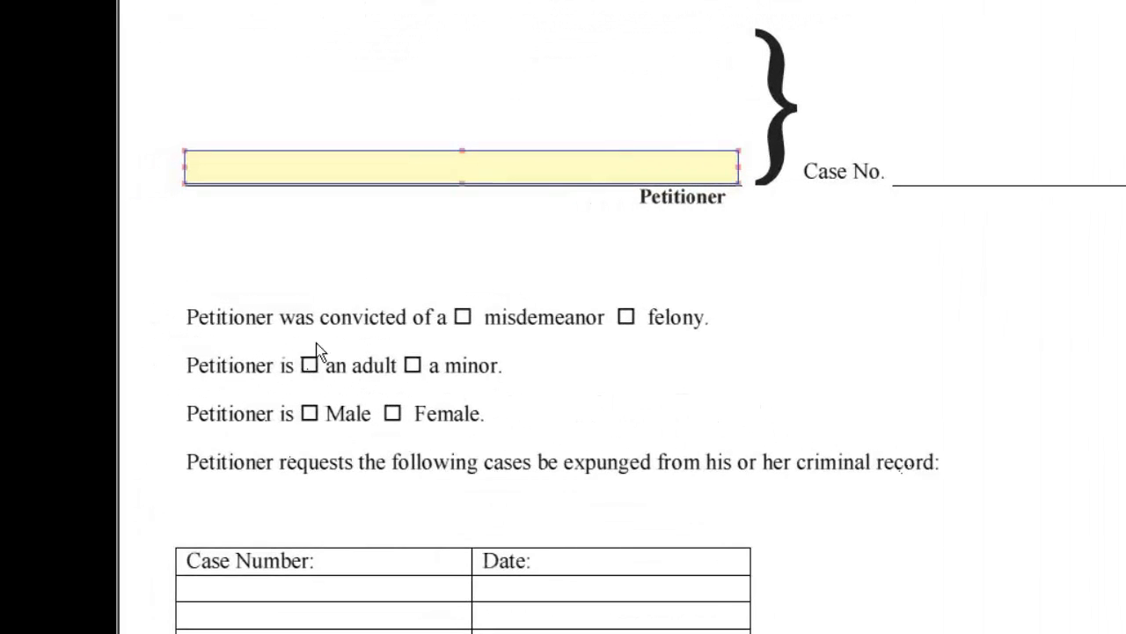
{"action": "mouse_move", "coordinate": [308, 363]}
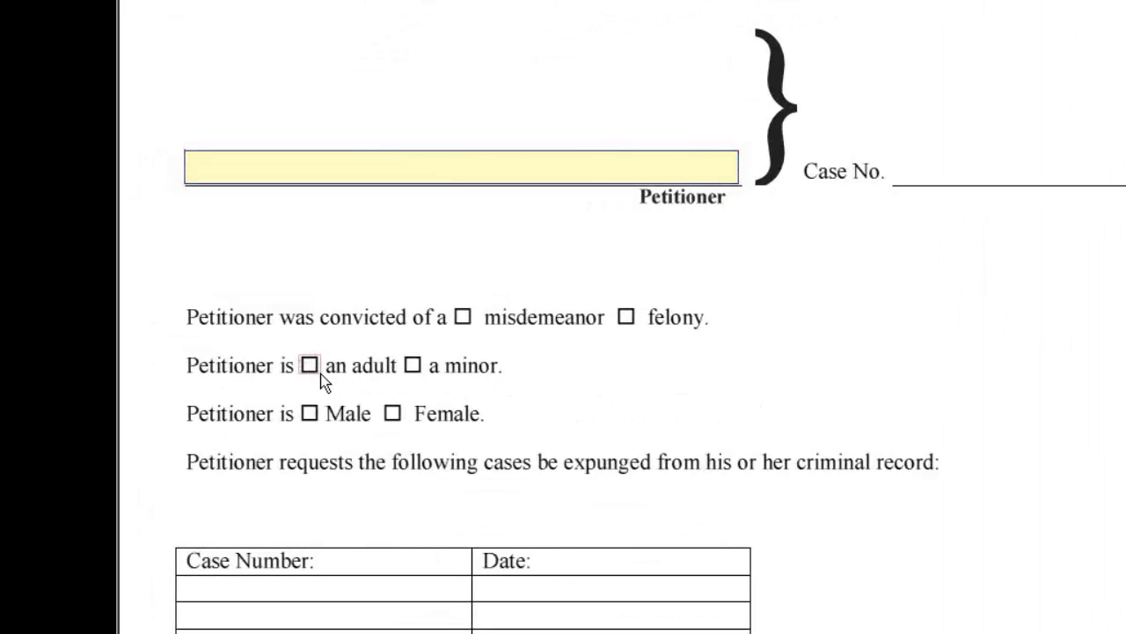
{"action": "left_click", "coordinate": [309, 364]}
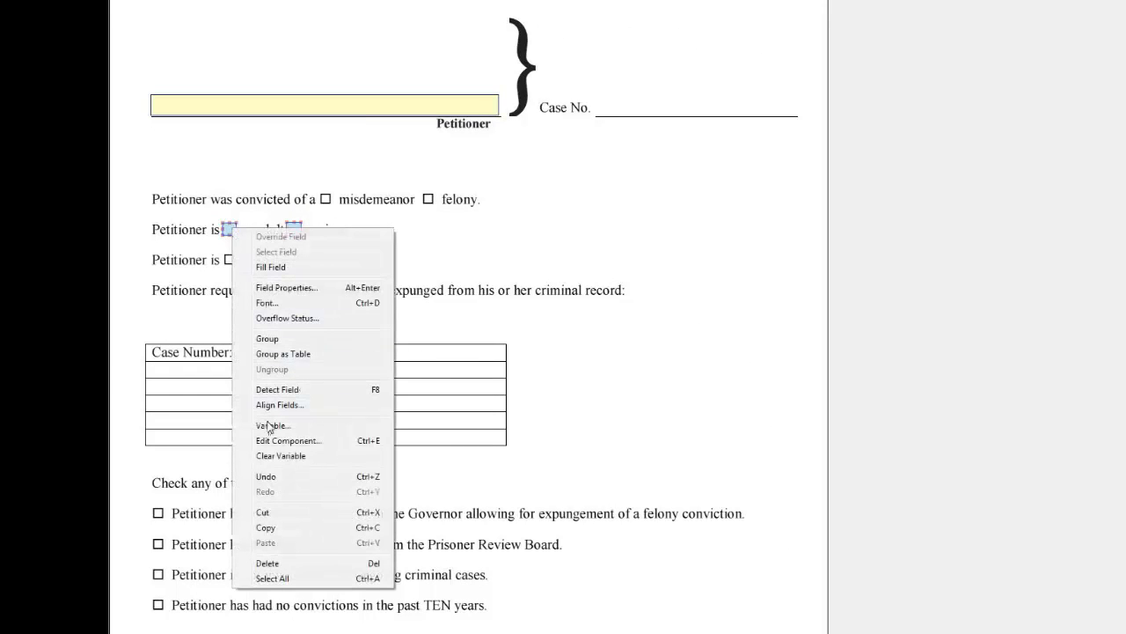
Align both checkbox fields with Vertical, Width and Height set to Like First
{"action": "left_click", "coordinate": [279, 405]}
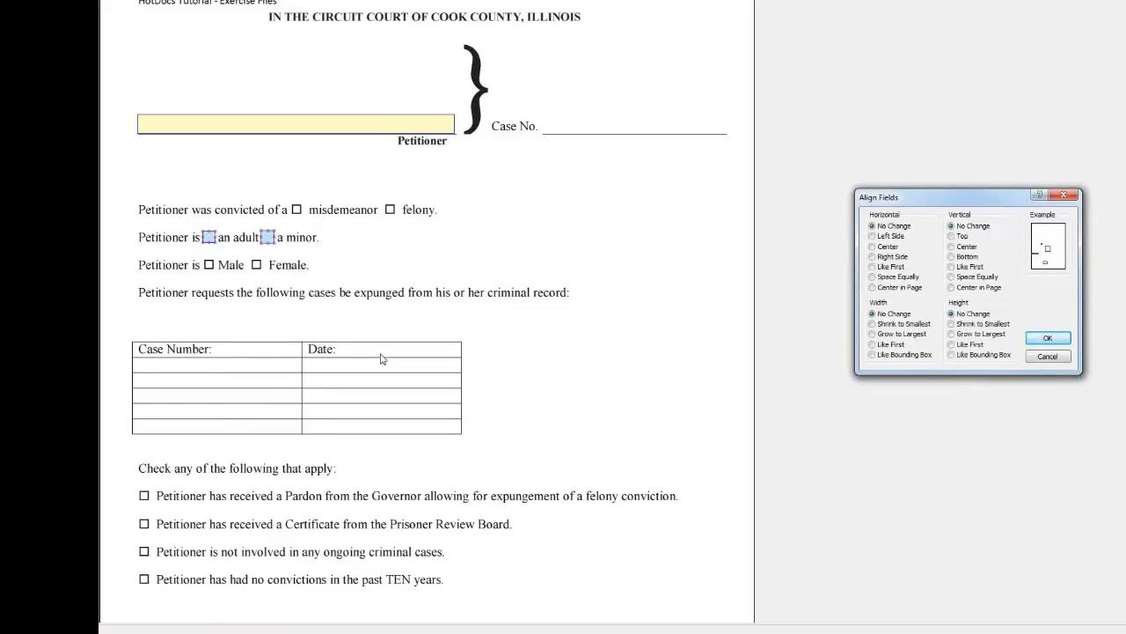
{"action": "mouse_move", "coordinate": [820, 279]}
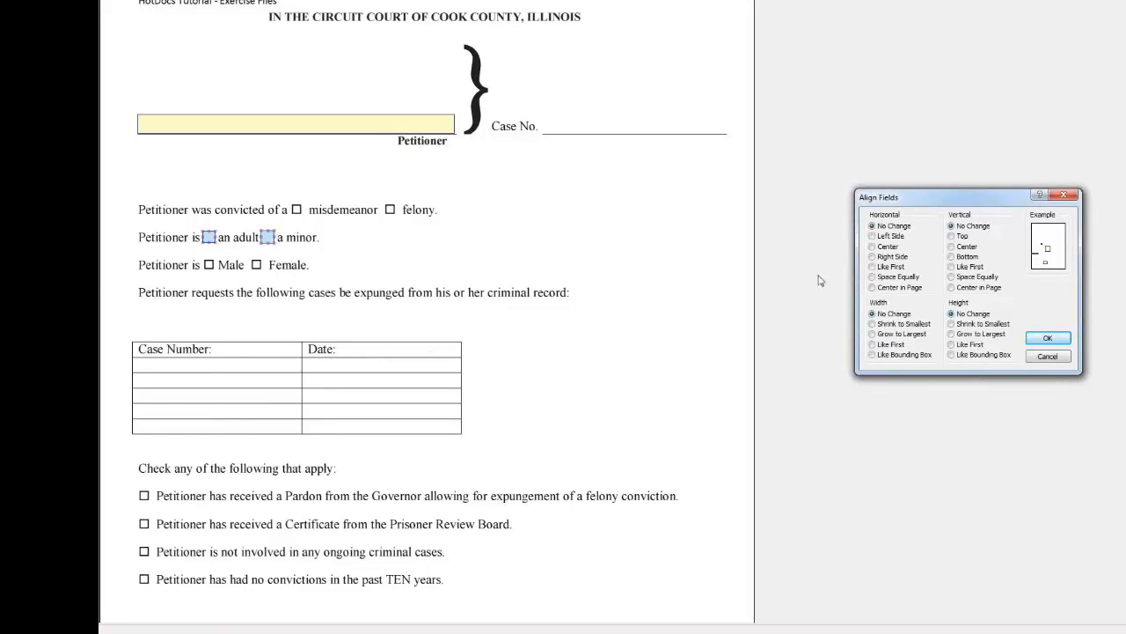
{"action": "left_click", "coordinate": [953, 265]}
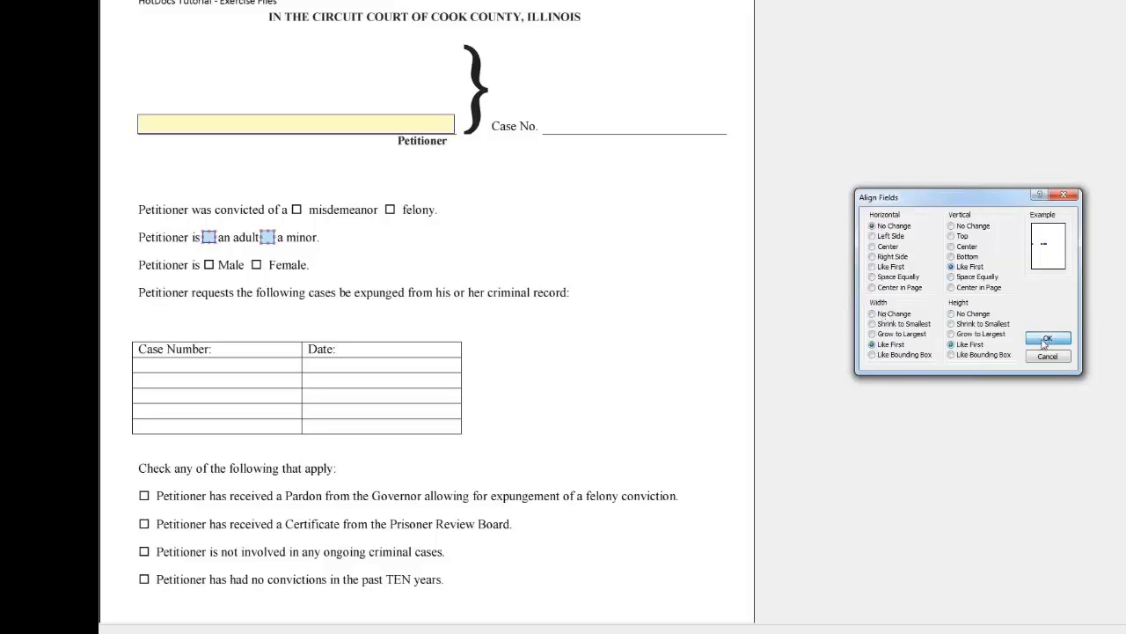
{"action": "left_click", "coordinate": [1046, 341]}
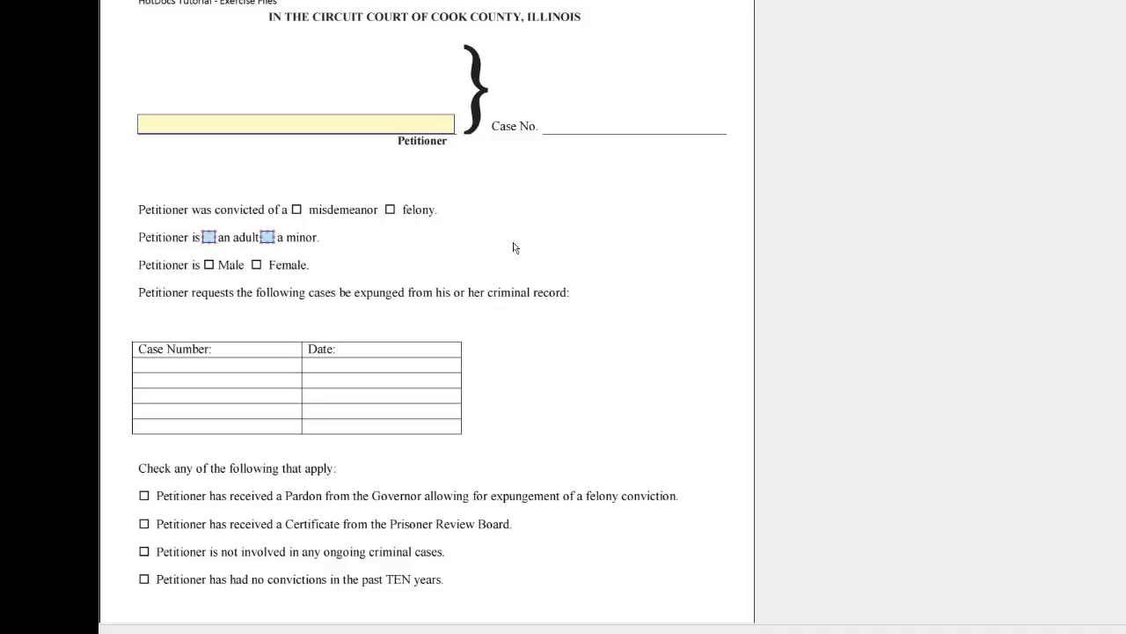
Make both fields check boxes tied to the true/false variable 'Petitioner adult TF'
{"action": "right_click", "coordinate": [267, 237]}
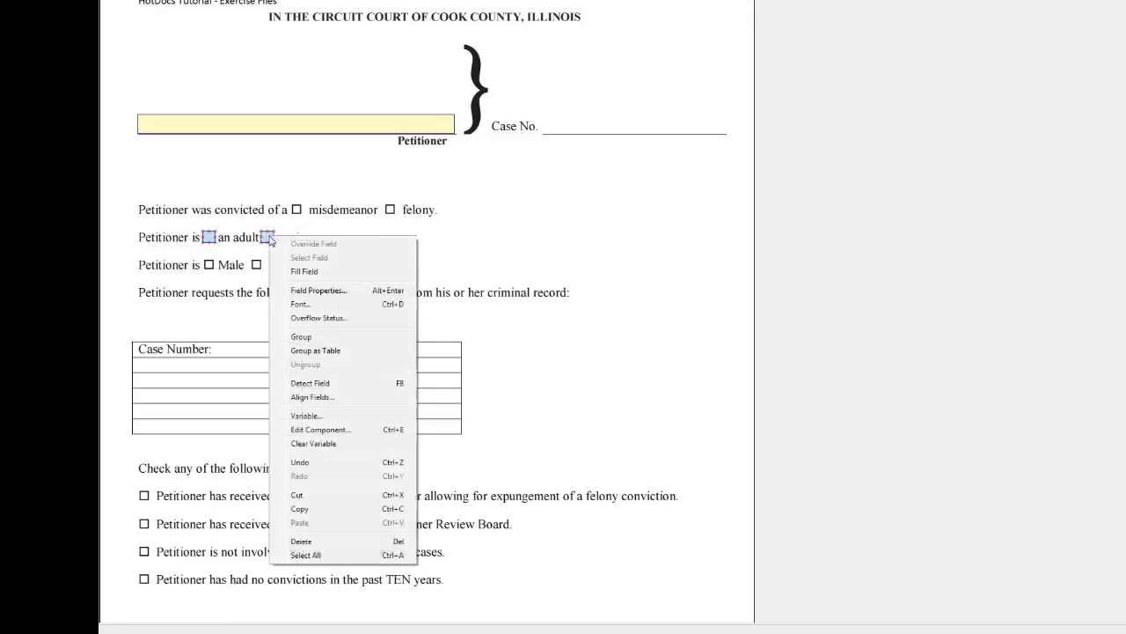
{"action": "left_click", "coordinate": [318, 290]}
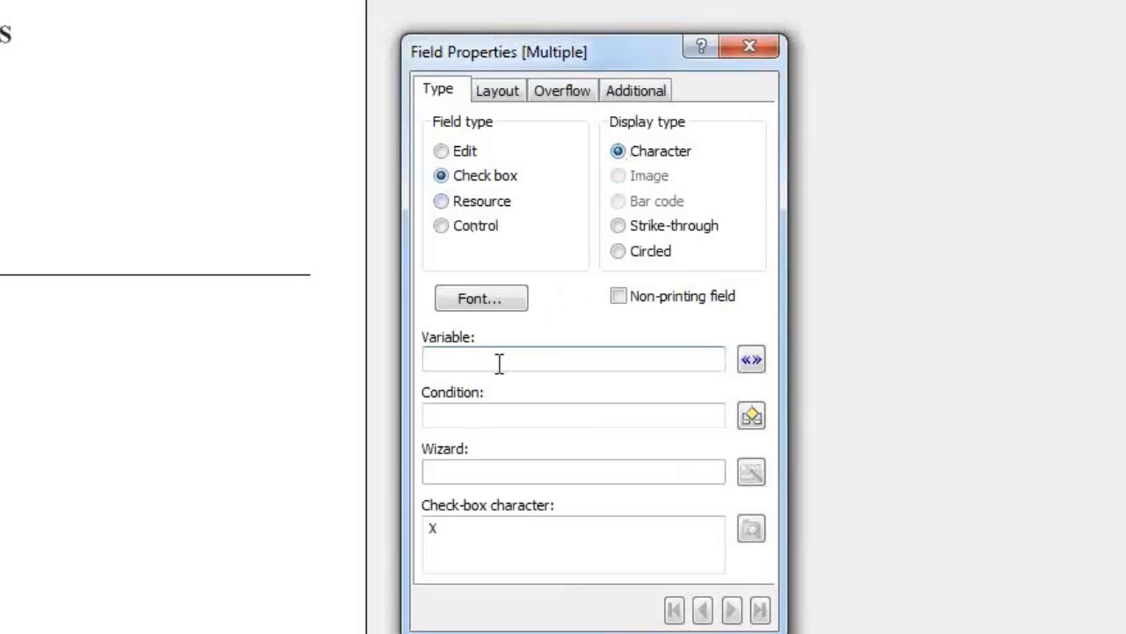
{"action": "type", "text": "Petitioner adult TF"}
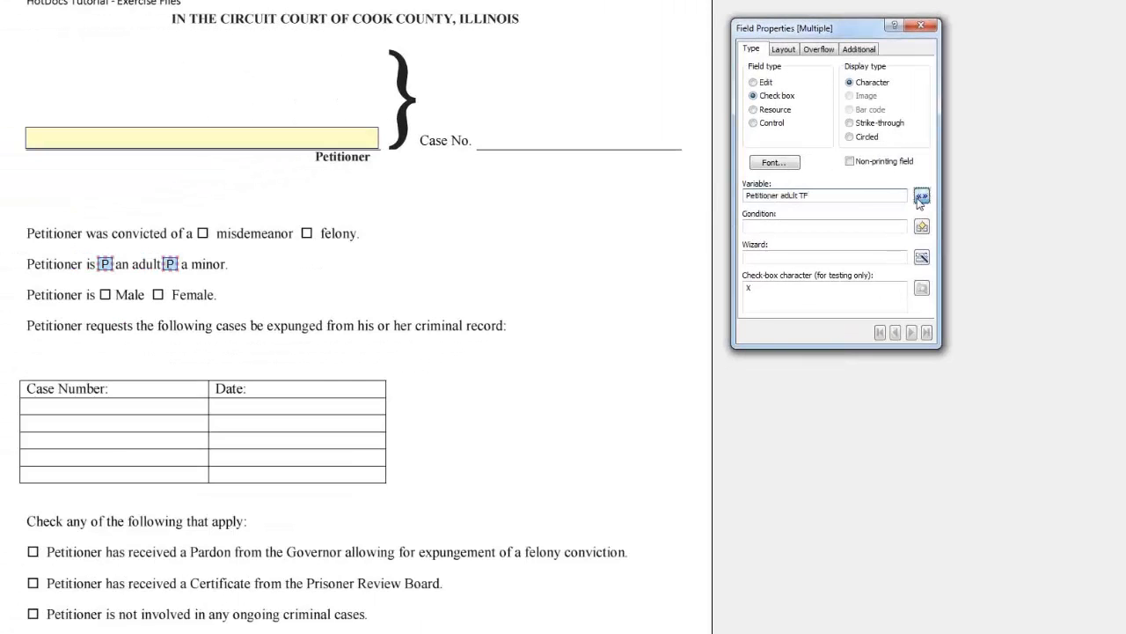
{"action": "left_click", "coordinate": [921, 195]}
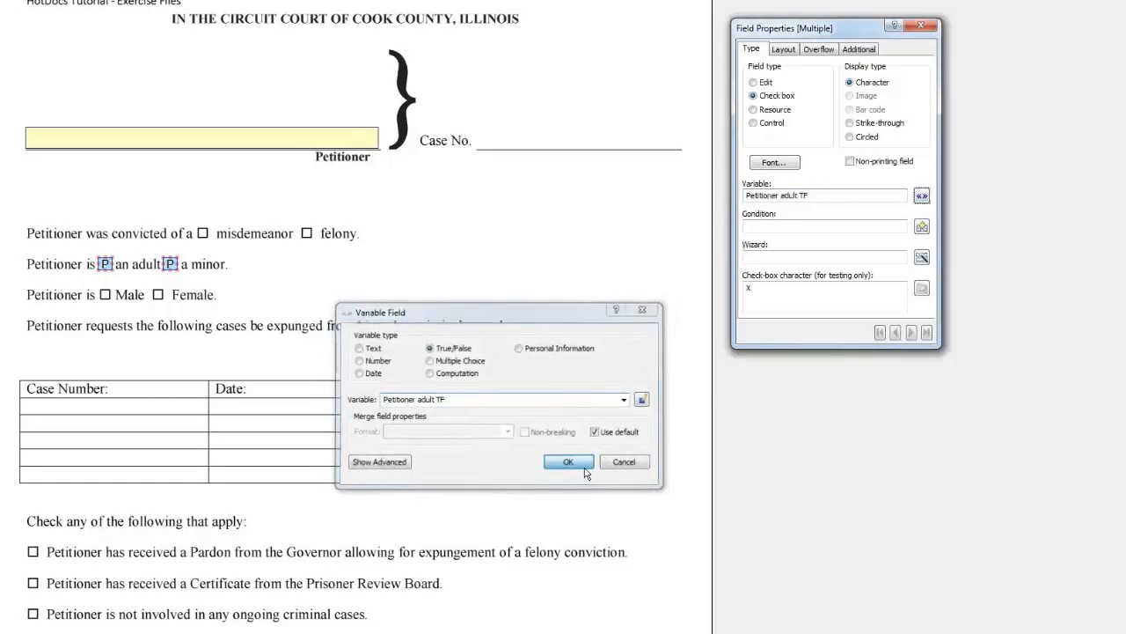
{"action": "left_click", "coordinate": [568, 461]}
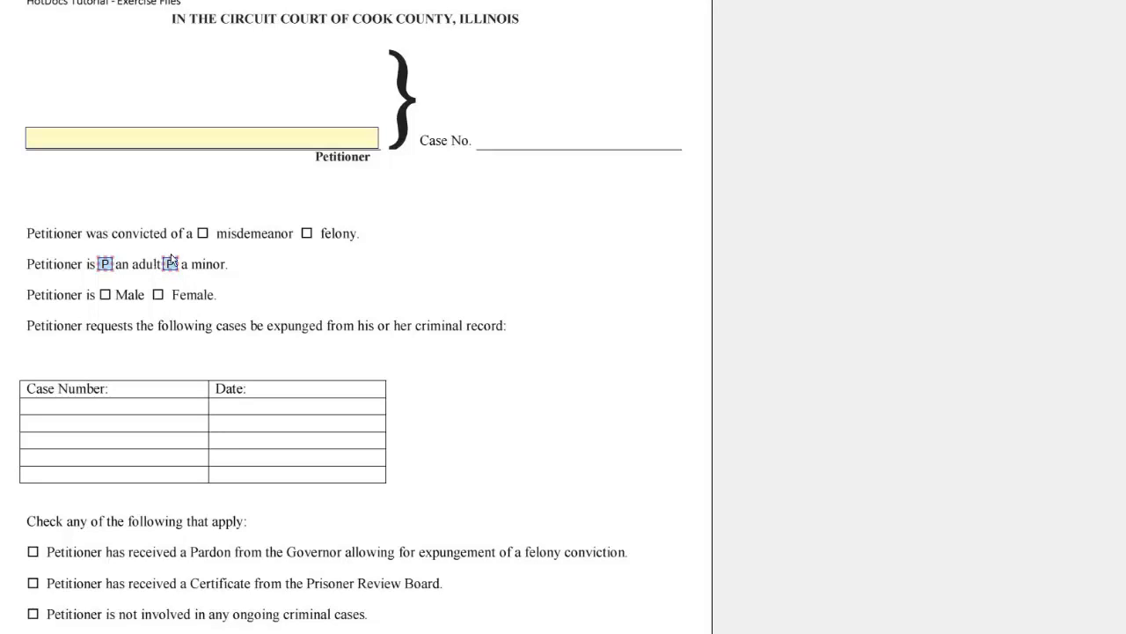
Bring up the commands for the 'a minor' checkbox field
{"action": "right_click", "coordinate": [172, 265]}
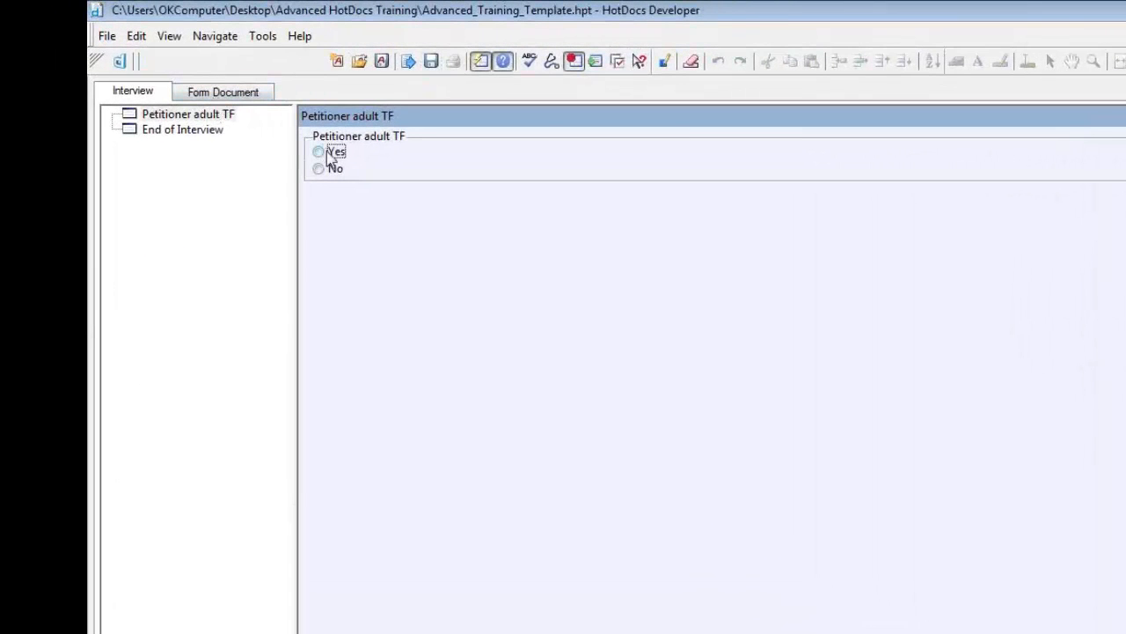
Answer Yes and preview the form, then answer No and preview again
{"action": "left_click", "coordinate": [223, 91]}
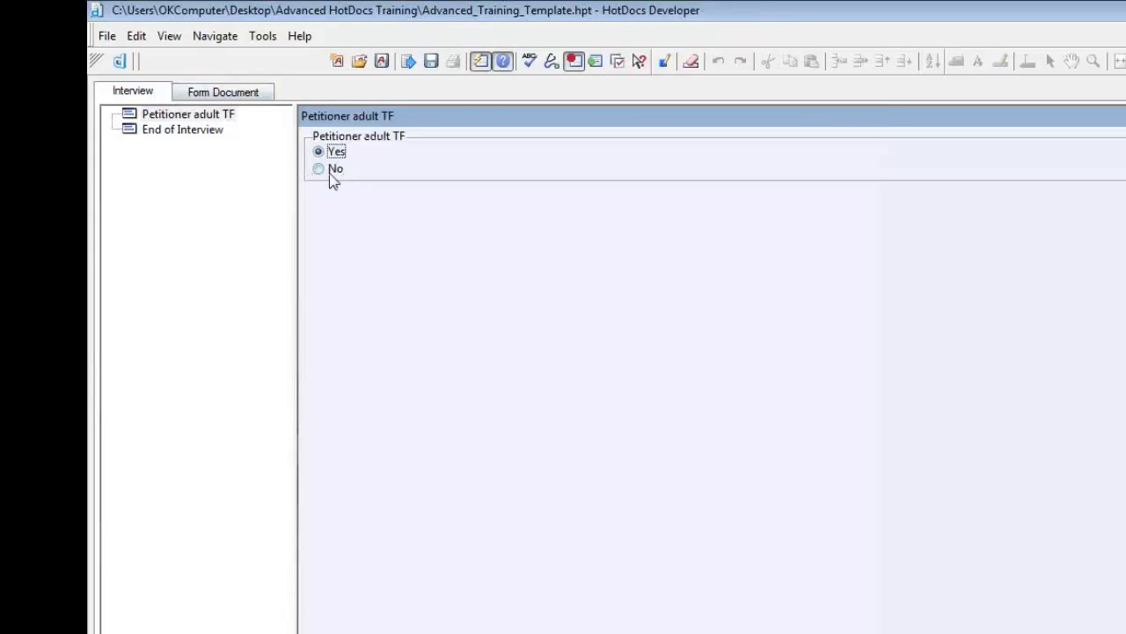
{"action": "left_click", "coordinate": [222, 91]}
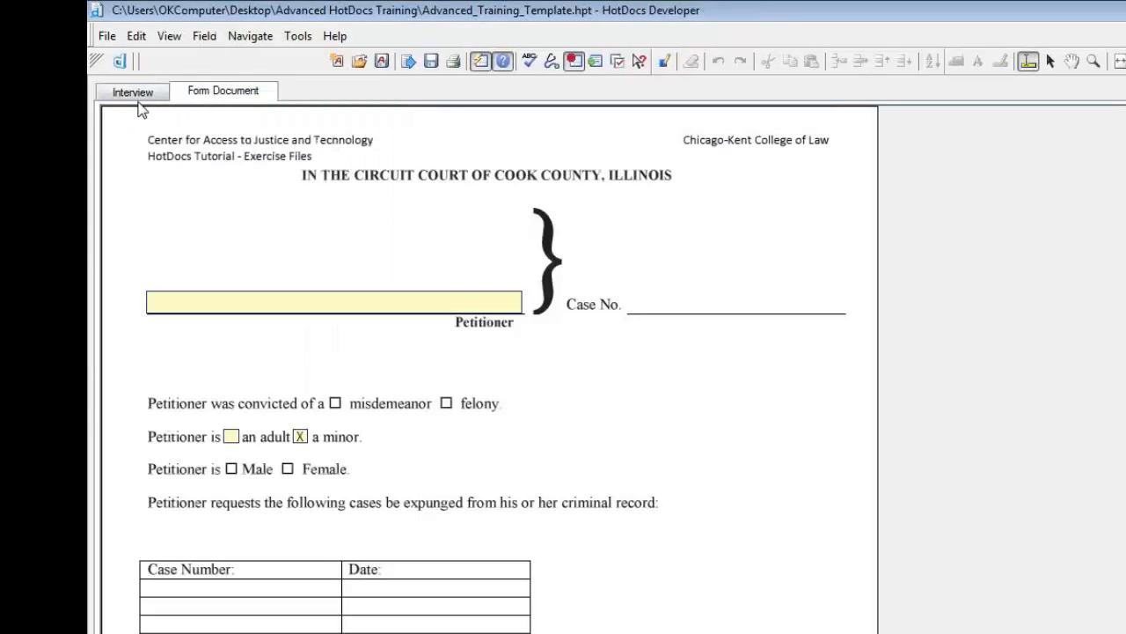
{"action": "left_click", "coordinate": [131, 92]}
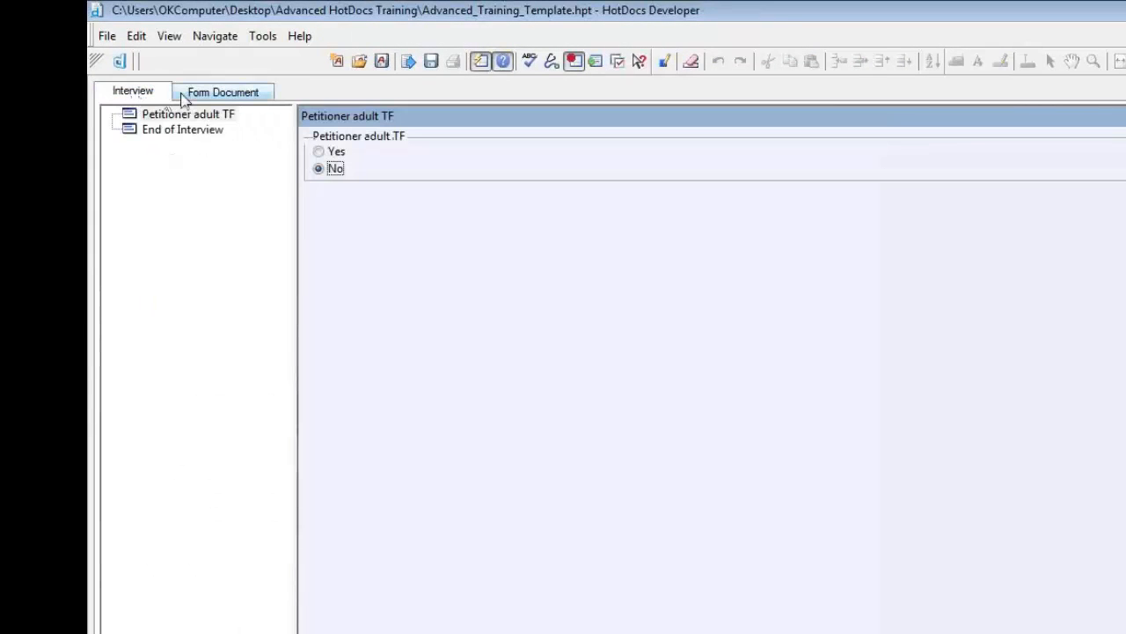
{"action": "left_click", "coordinate": [222, 91]}
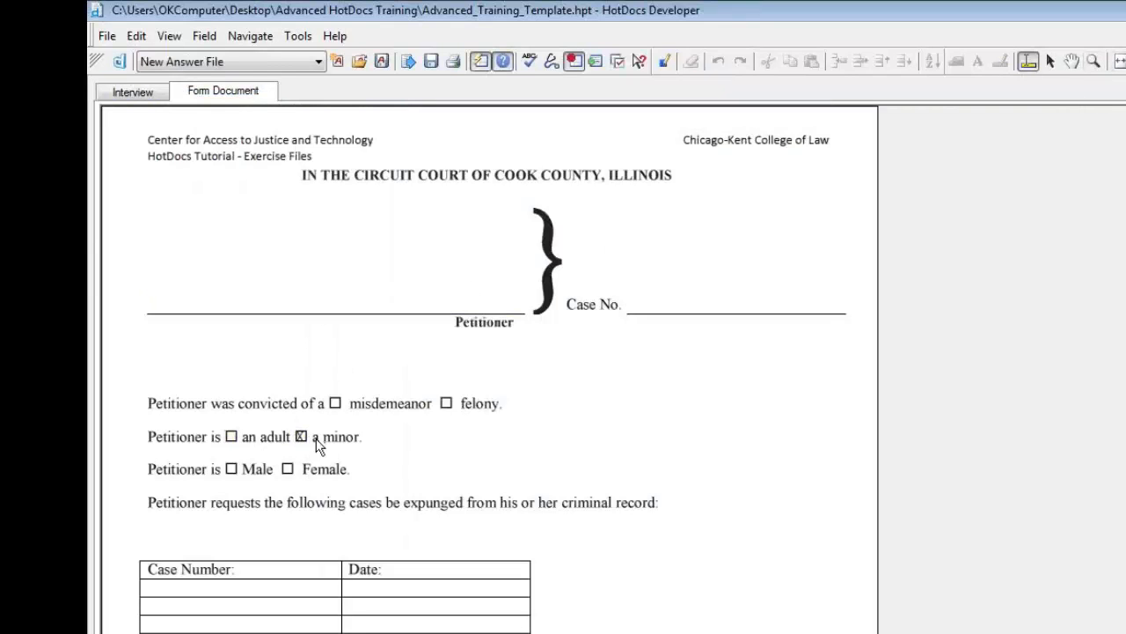
Toggle the X mark in the 'a minor' checkbox on the form
{"action": "left_click", "coordinate": [301, 435]}
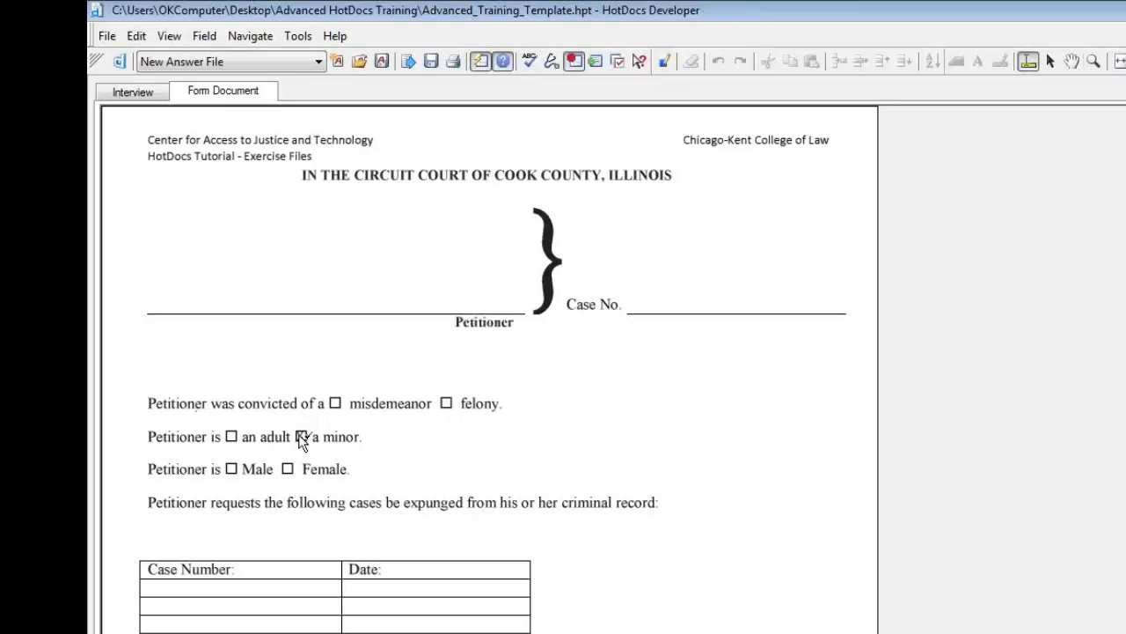
{"action": "left_click", "coordinate": [301, 437]}
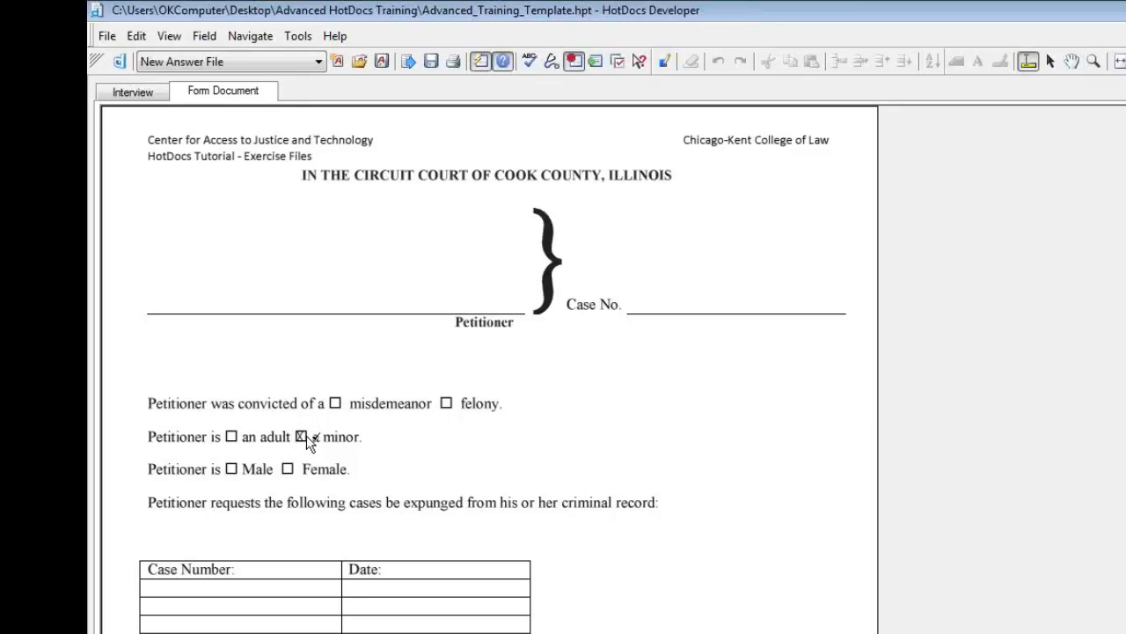
{"action": "left_click", "coordinate": [300, 436]}
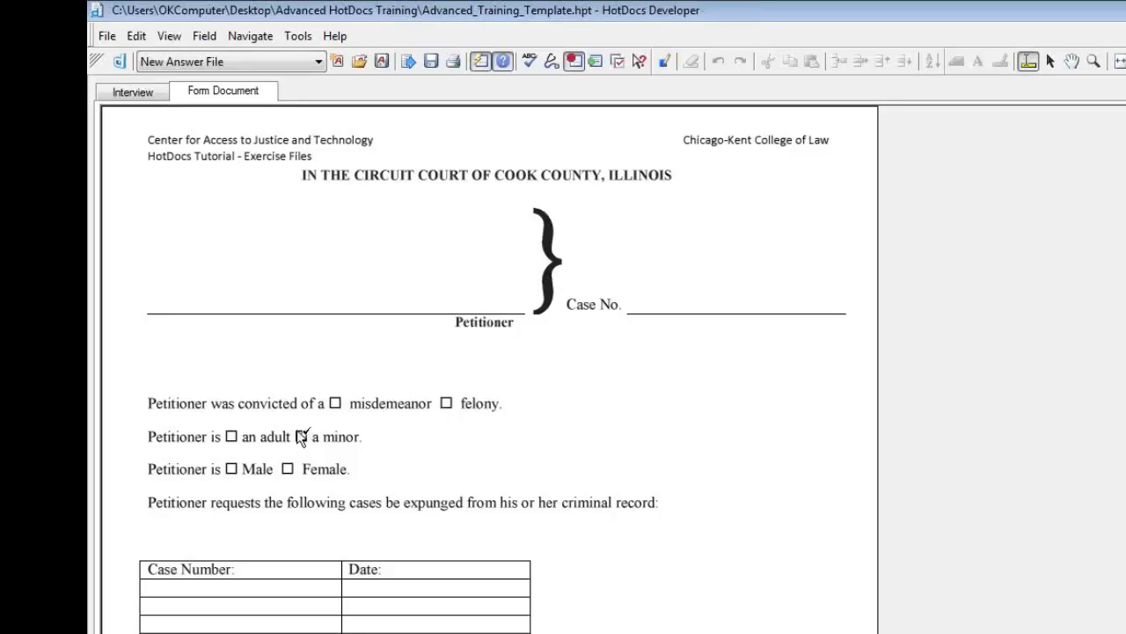
{"action": "left_click", "coordinate": [301, 437]}
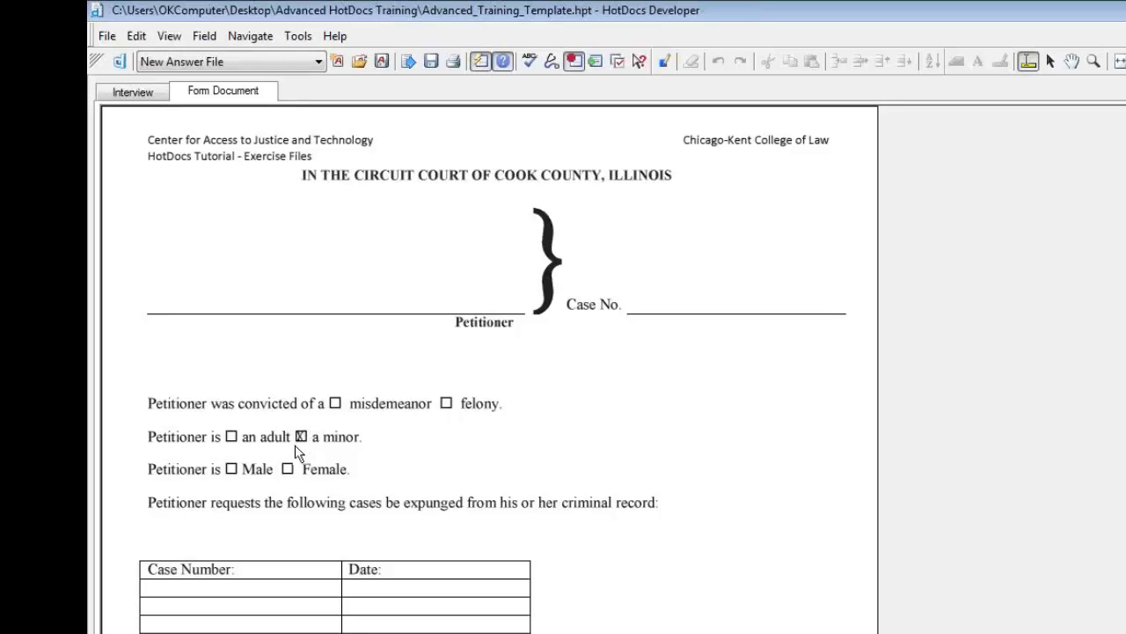